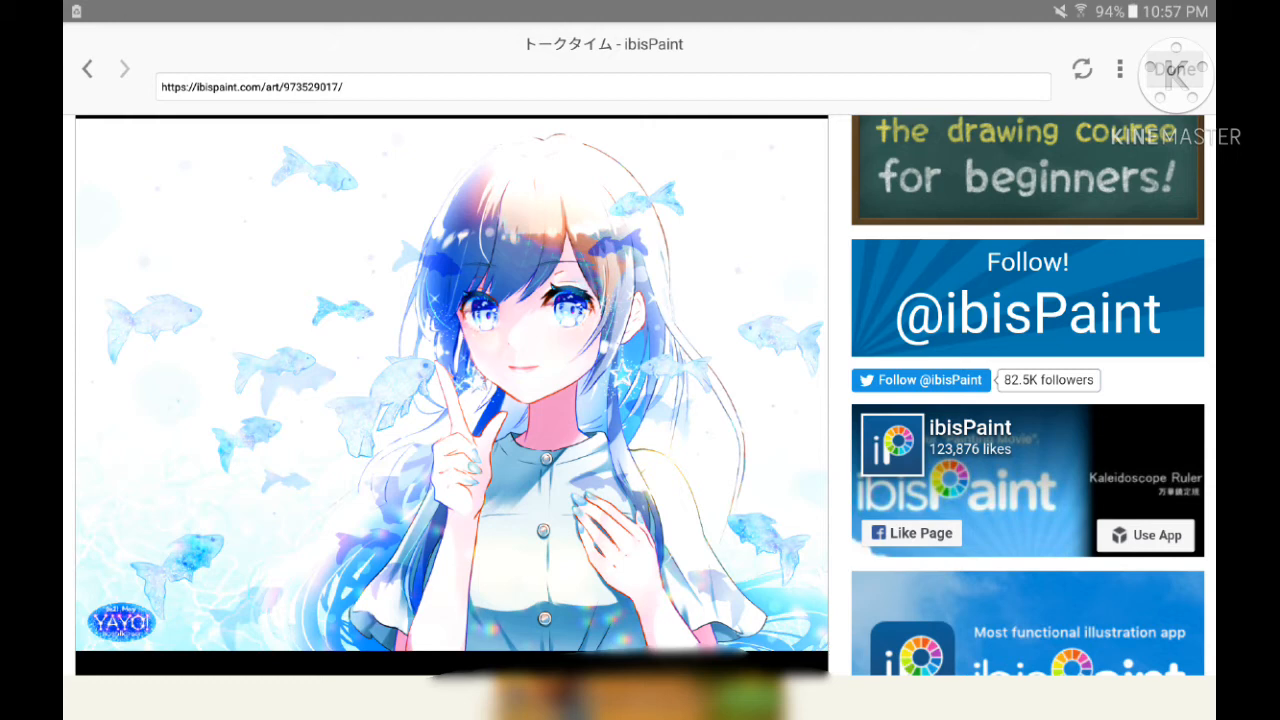
pyautogui.scroll(-3)
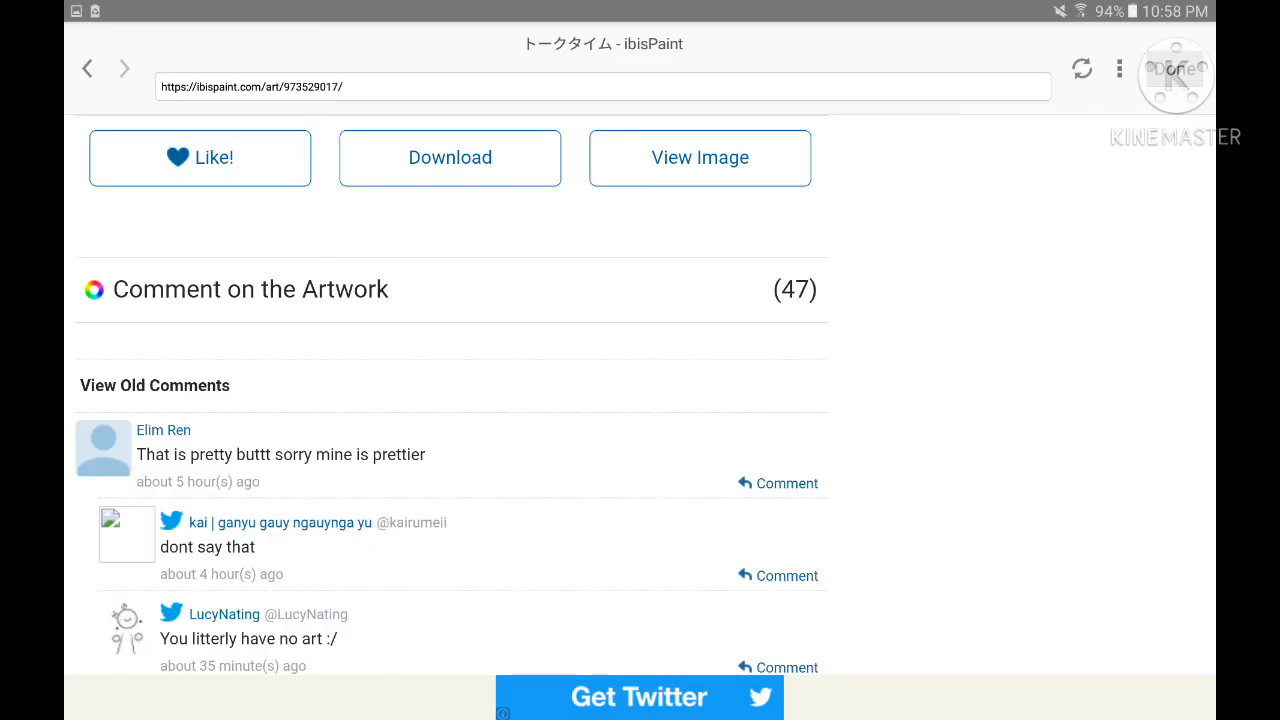